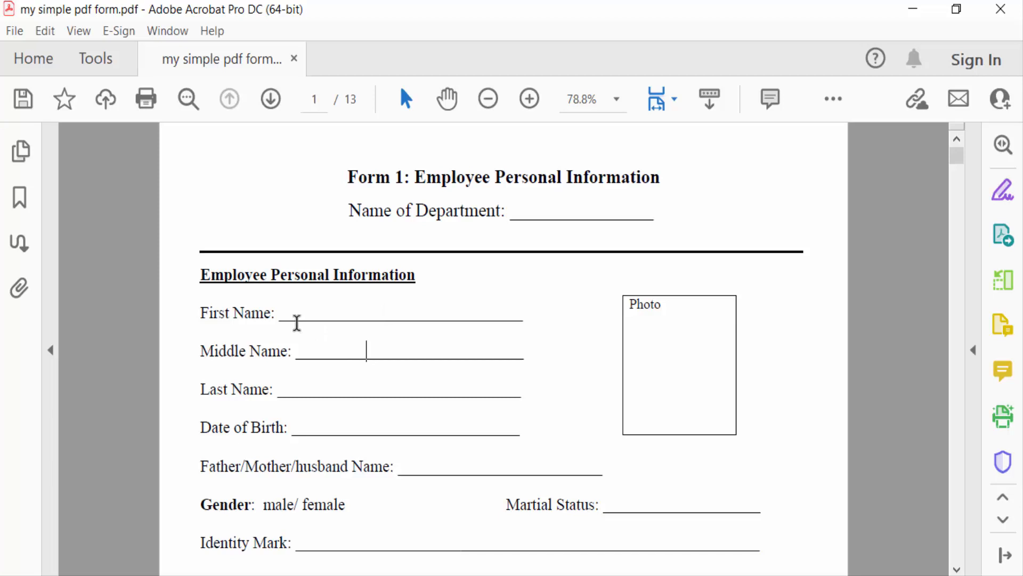
Show the Tools center with the Forms & Signatures tools for the employee information PDF.
click(94, 58)
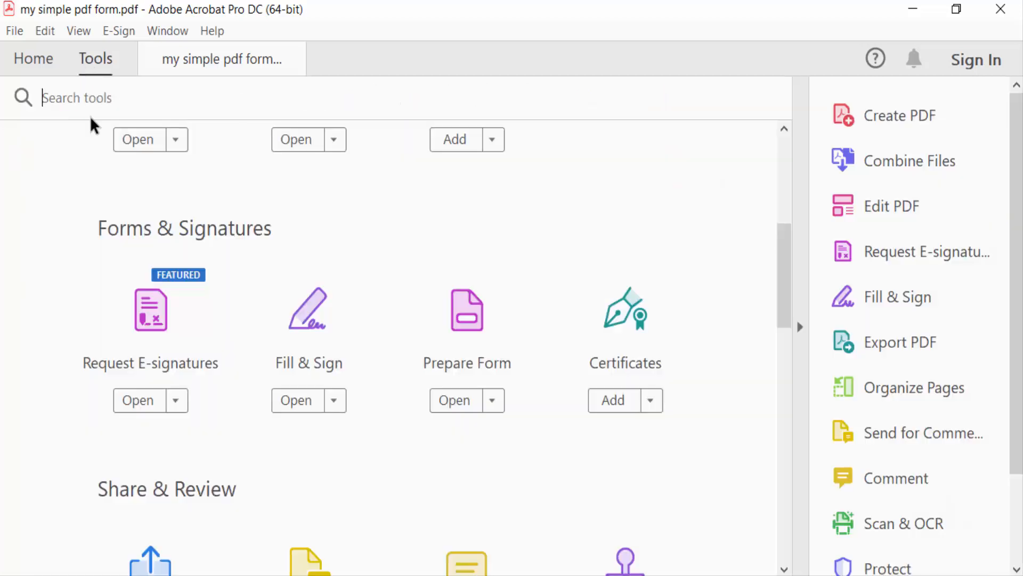
mouse_move(467, 313)
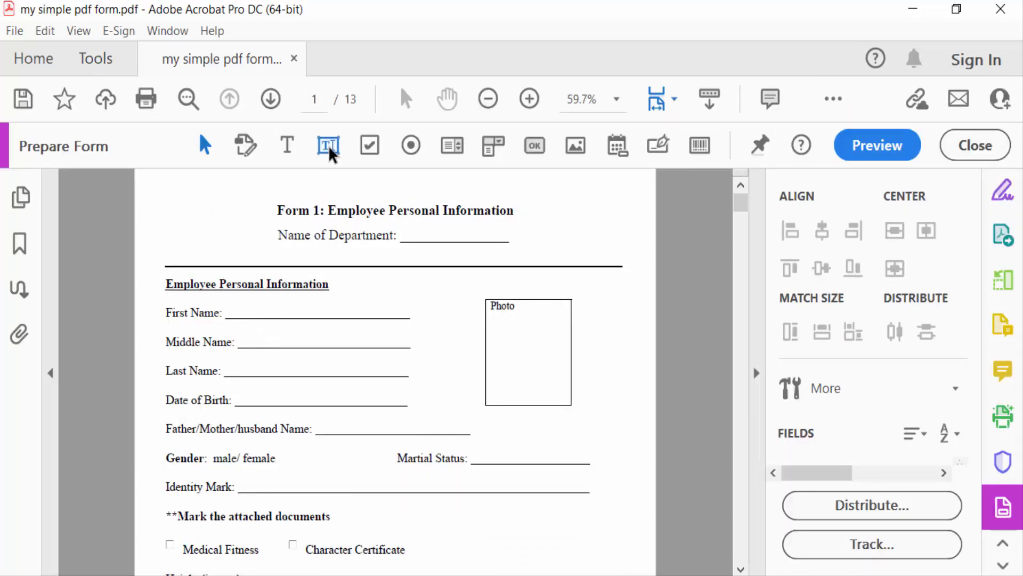
mouse_move(329, 145)
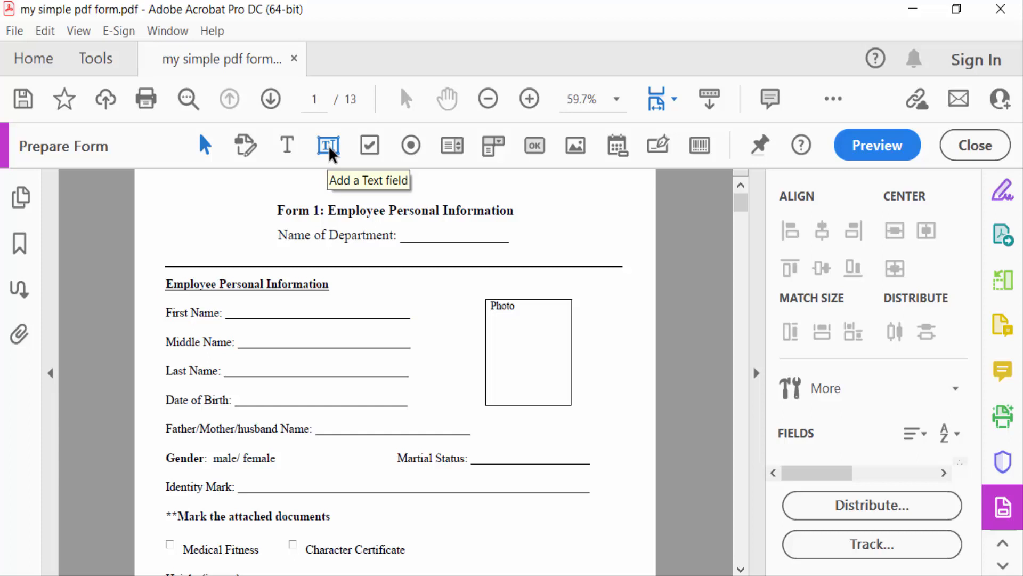
Choose the Add a Text field tool to place the Text2 field on the First Name line.
click(328, 145)
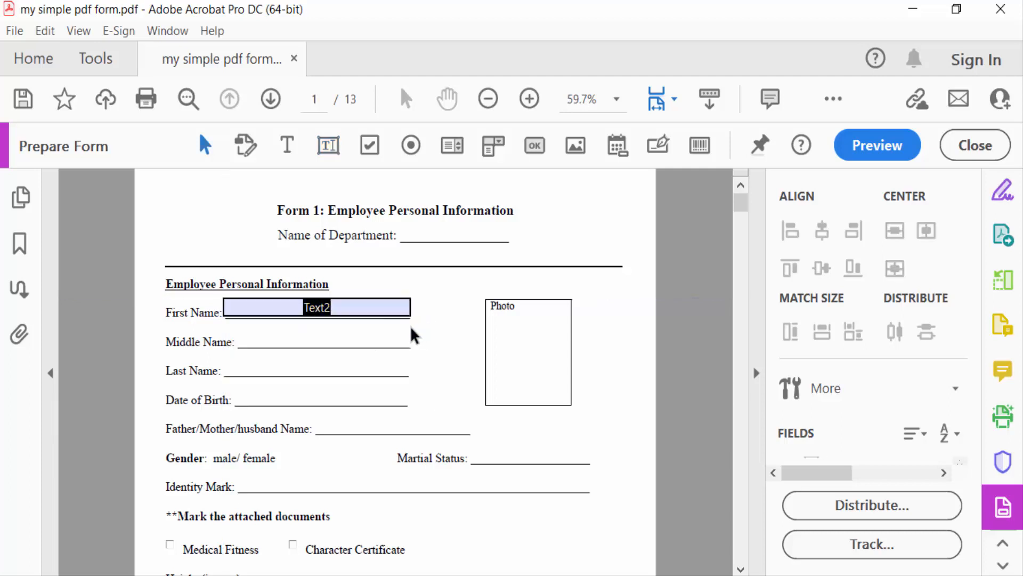
Copy the Text2 field onto the Middle Name, Last Name, Date of Birth and parent name lines.
click(316, 312)
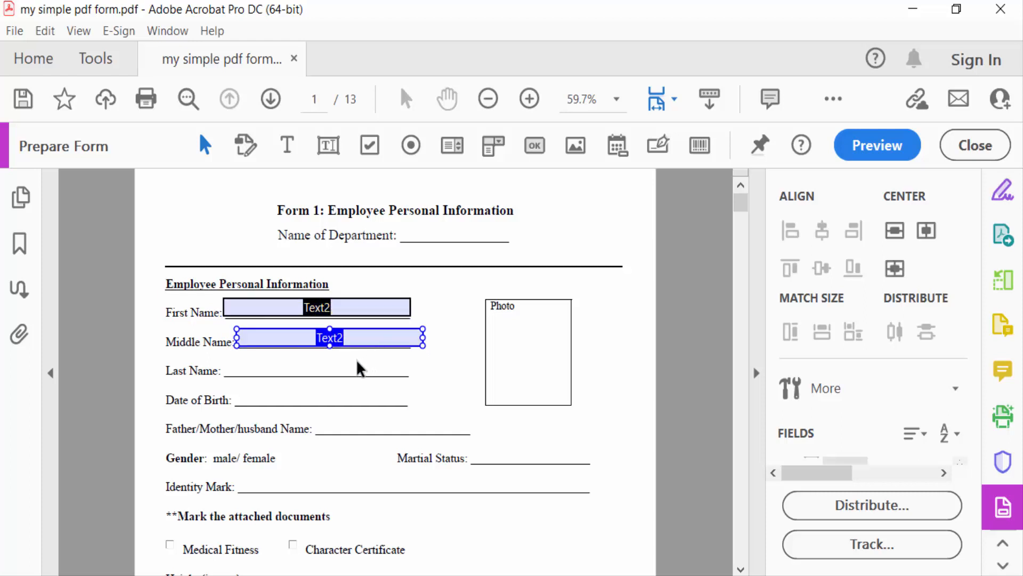
click(317, 313)
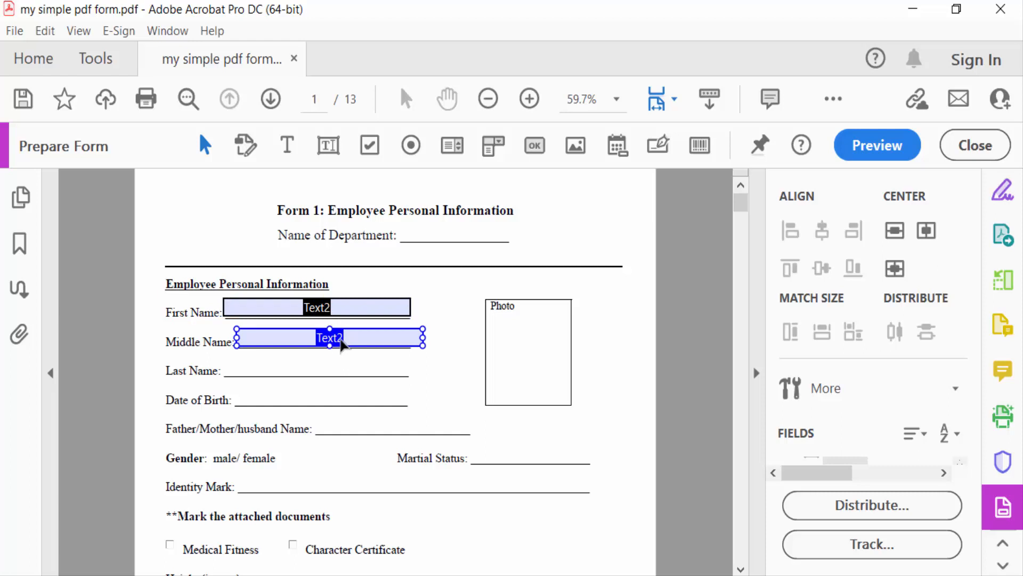
drag(329, 337, 318, 366)
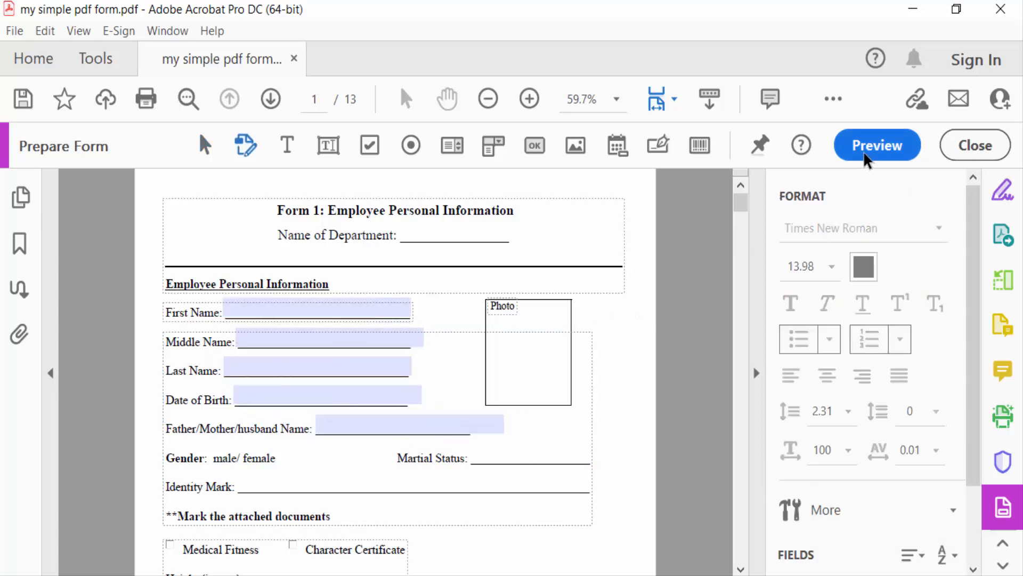
Preview the form and fill the First Name field with 'mon juthika', populating all linked fields.
click(877, 145)
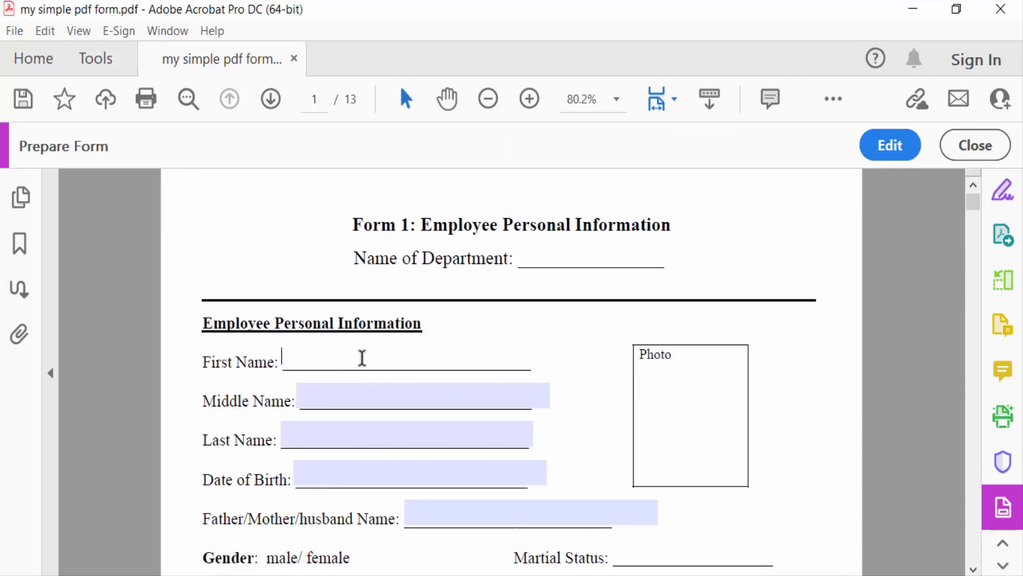
text(mon)
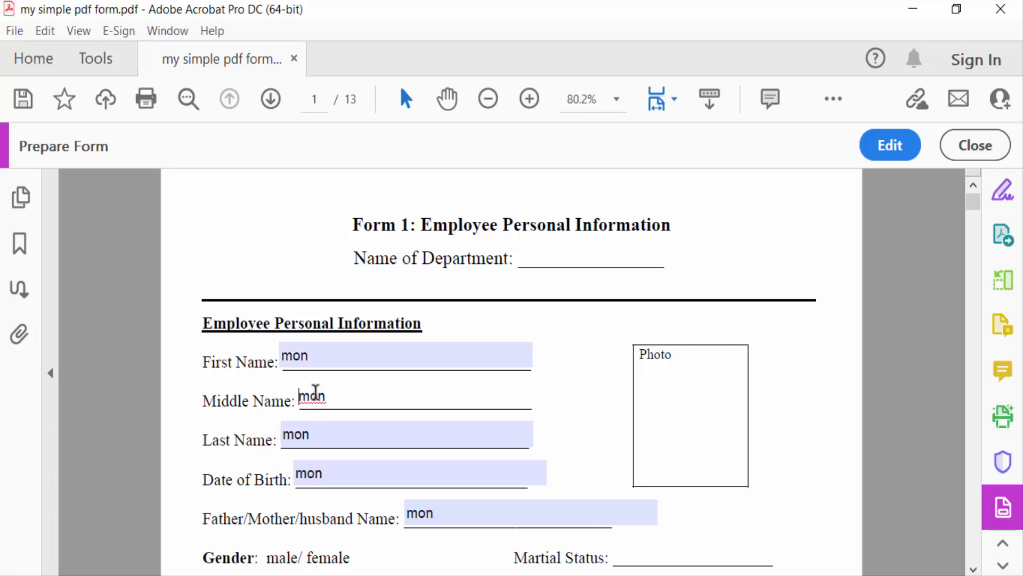
click(420, 473)
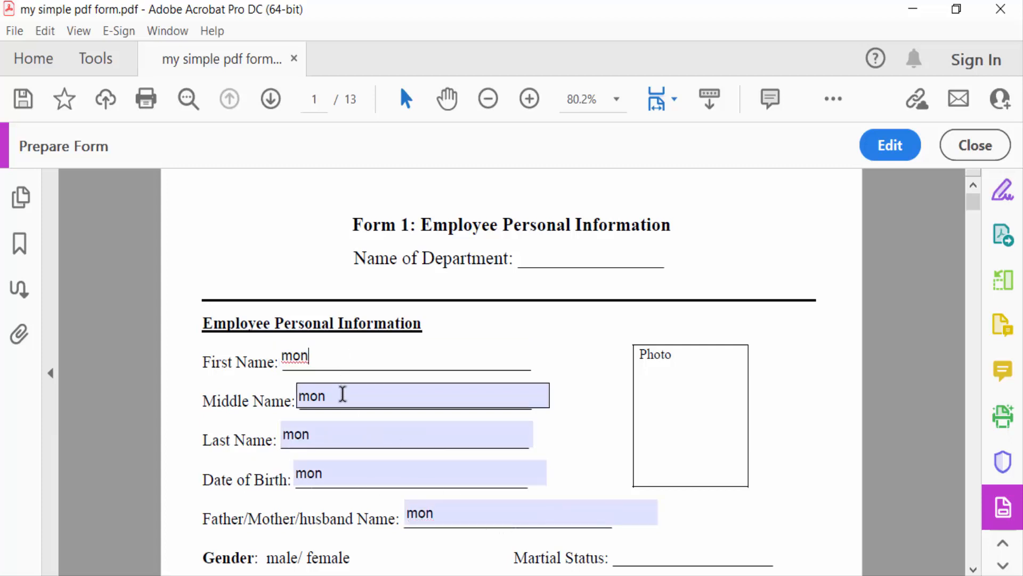
text(j)
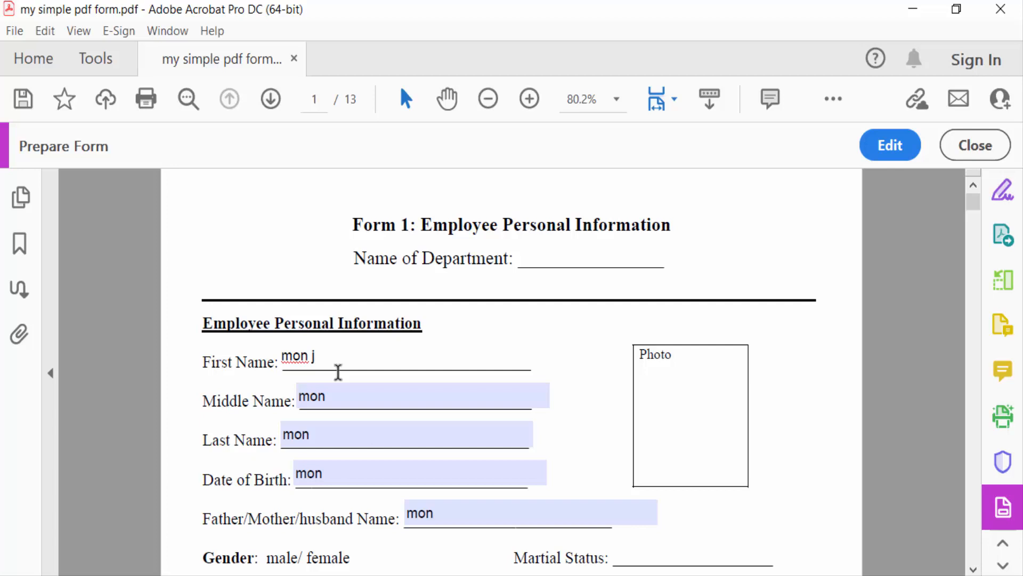
text(uthik)
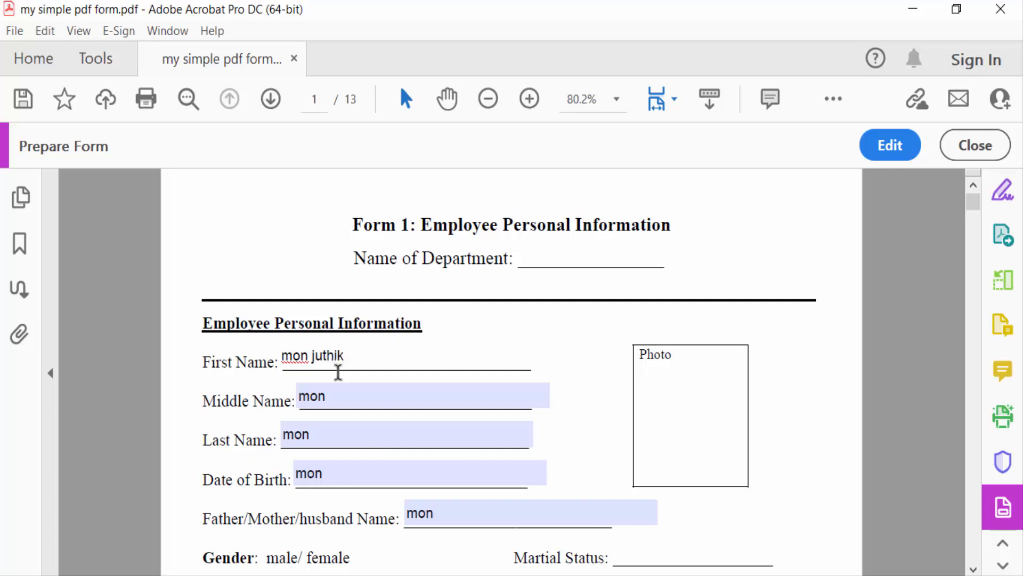
text(a)
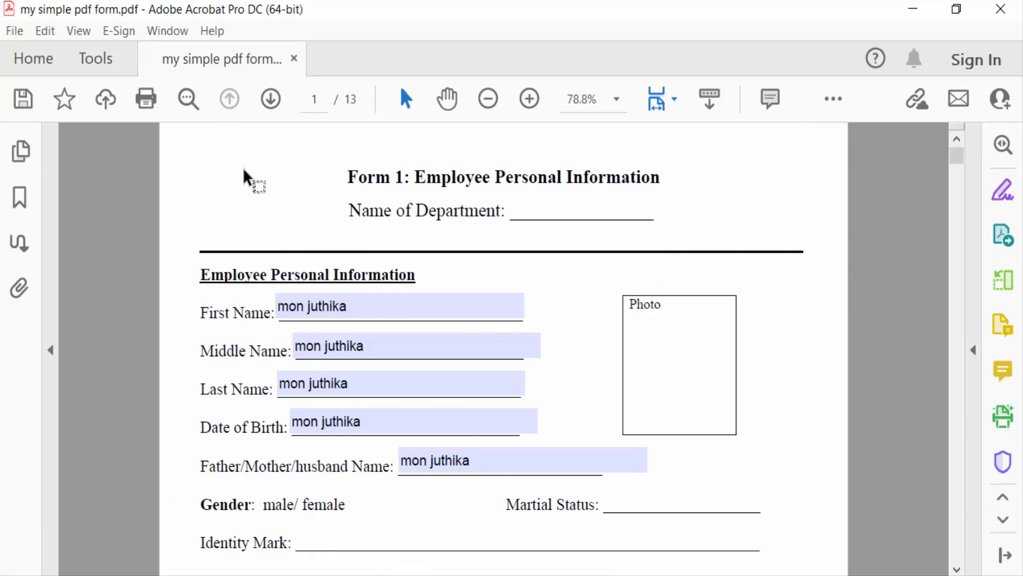
Leave preview and bring up the File menu to save the form.
click(13, 31)
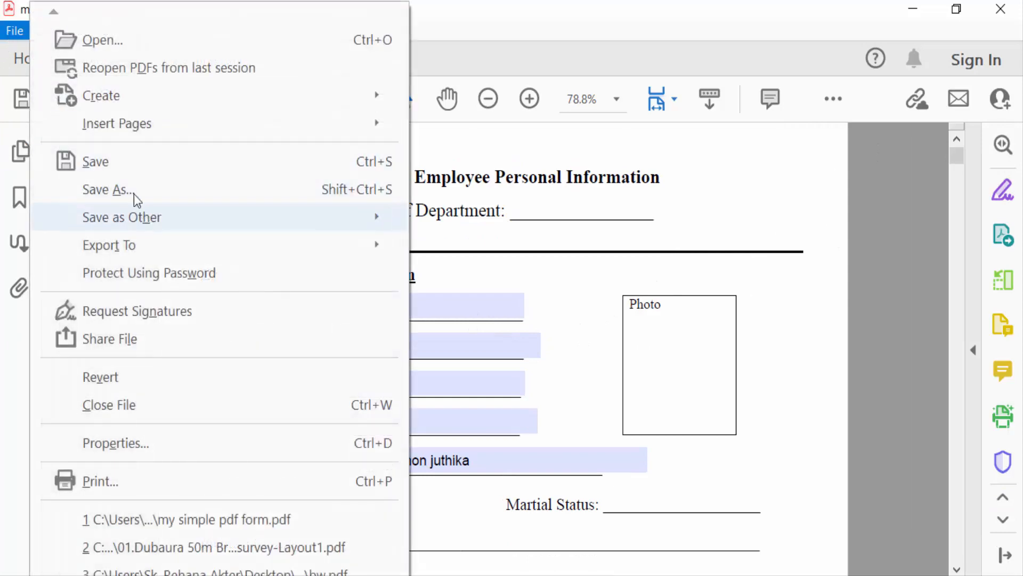